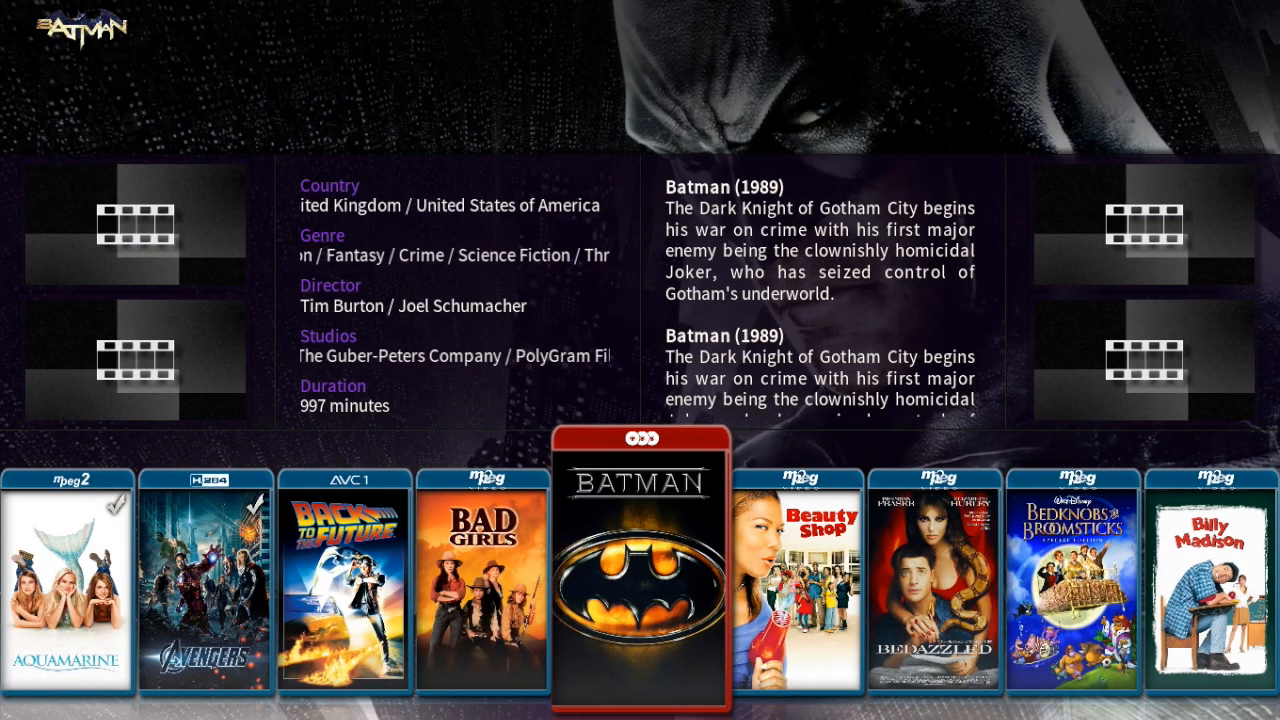
Leave the movie library and reach the add-on settings with 'Install from zip file' available
click(800, 12)
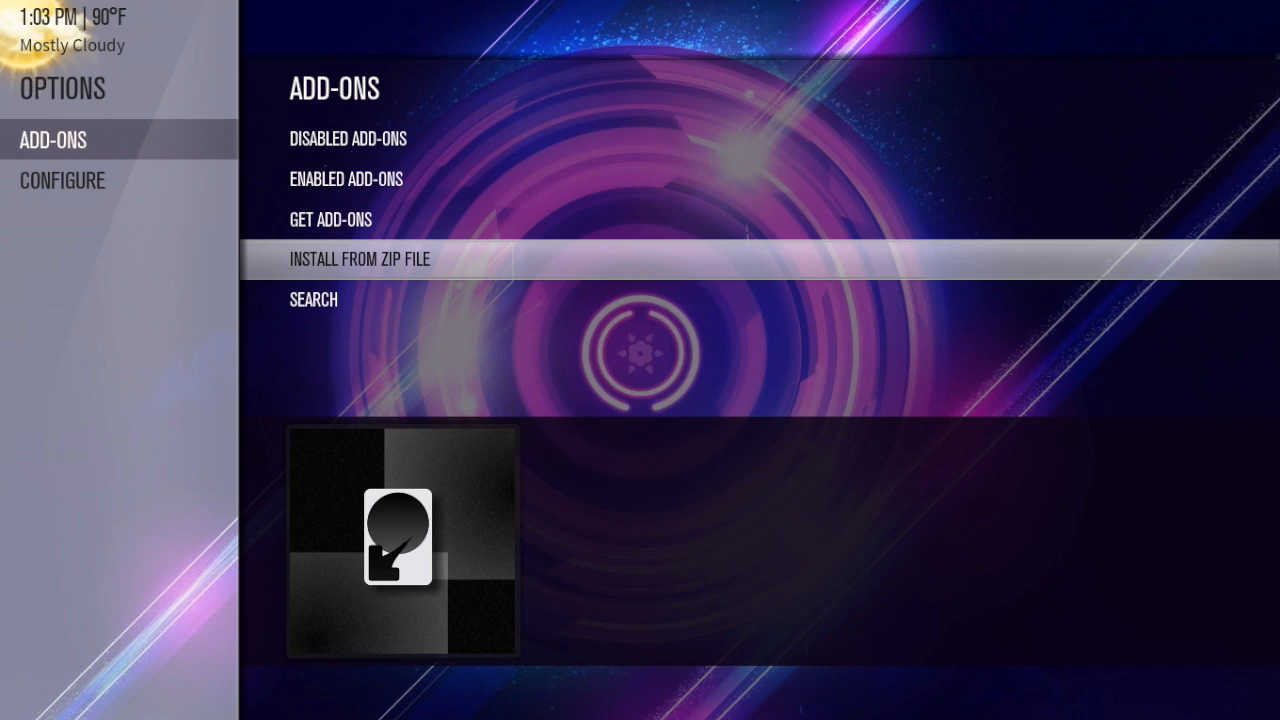
Bring up the program add-ons list showing Extended Info Script and its description
click(360, 260)
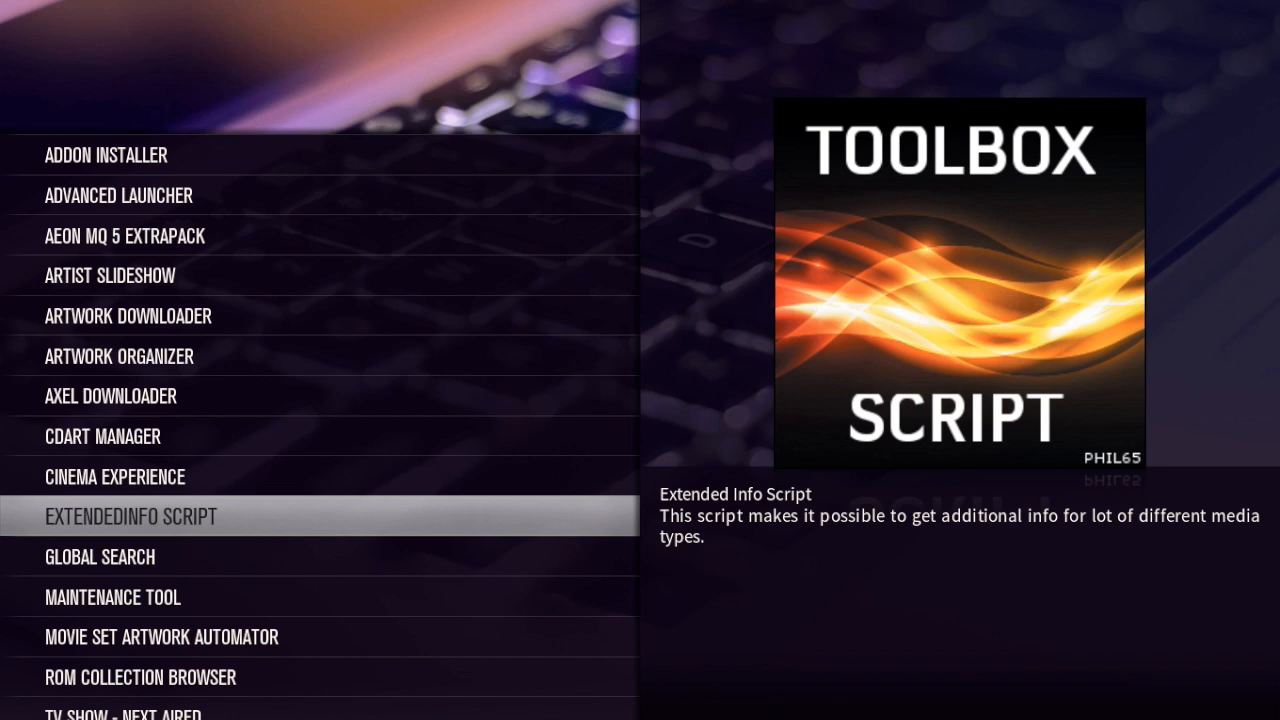
Launch Extended Info Script and move through its Choose Action list toward Update All
click(130, 516)
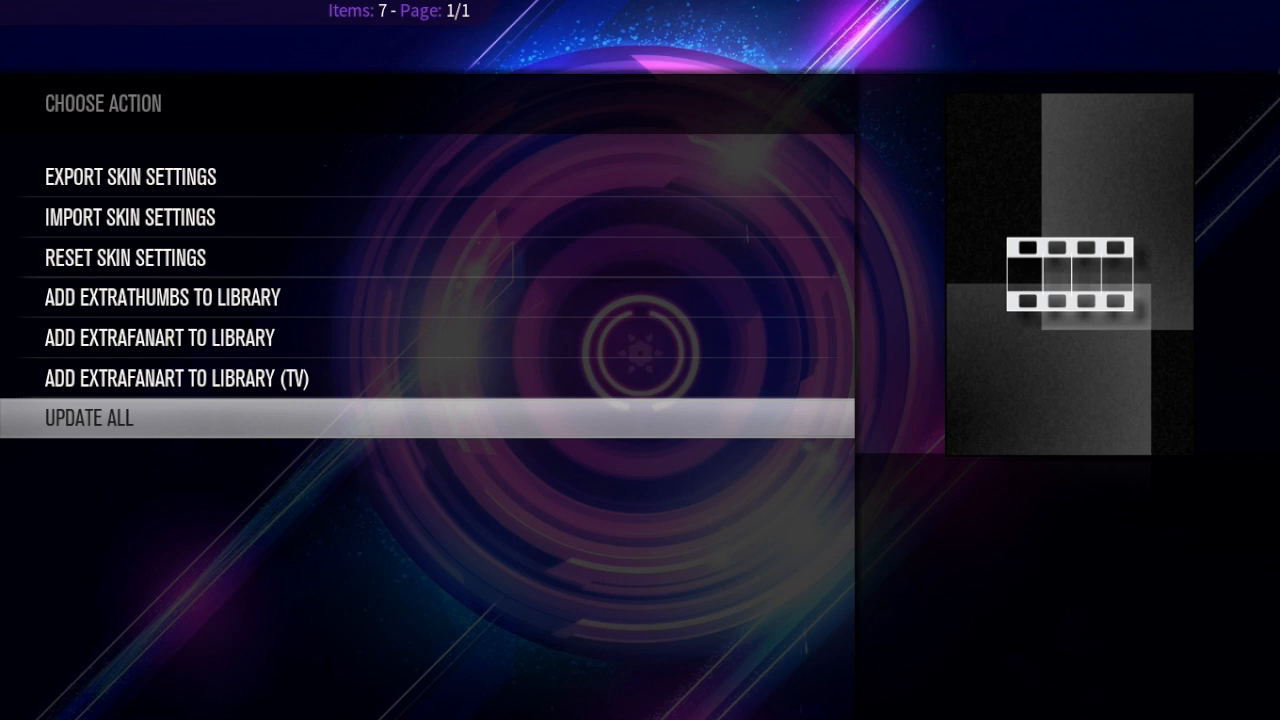
key(up)
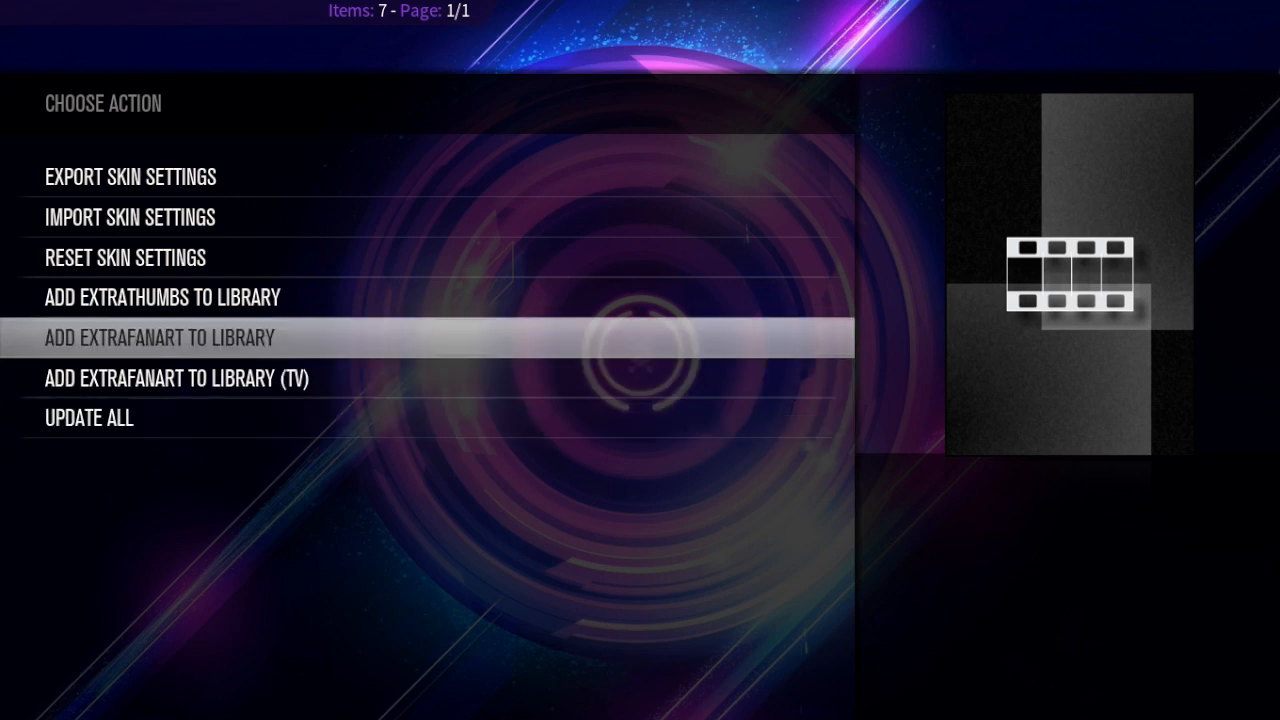